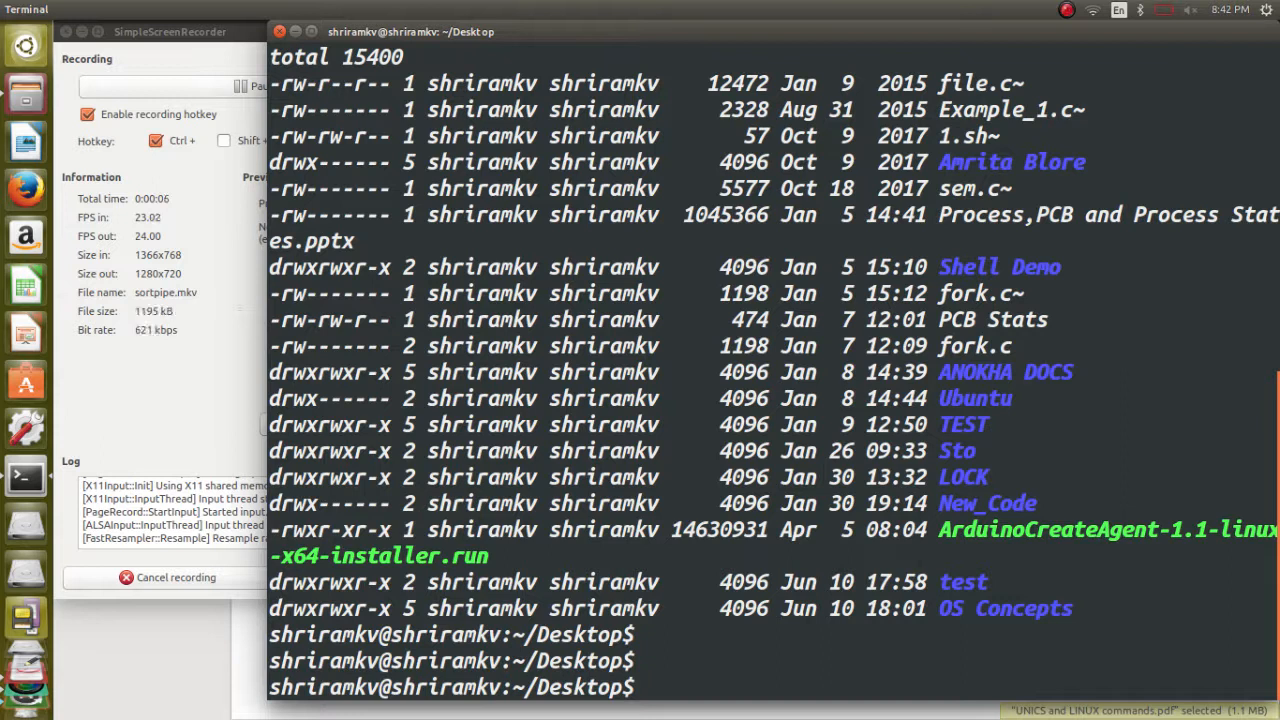
# - Clear the old Desktop listing from the Terminal screen
pyautogui.write('clea')
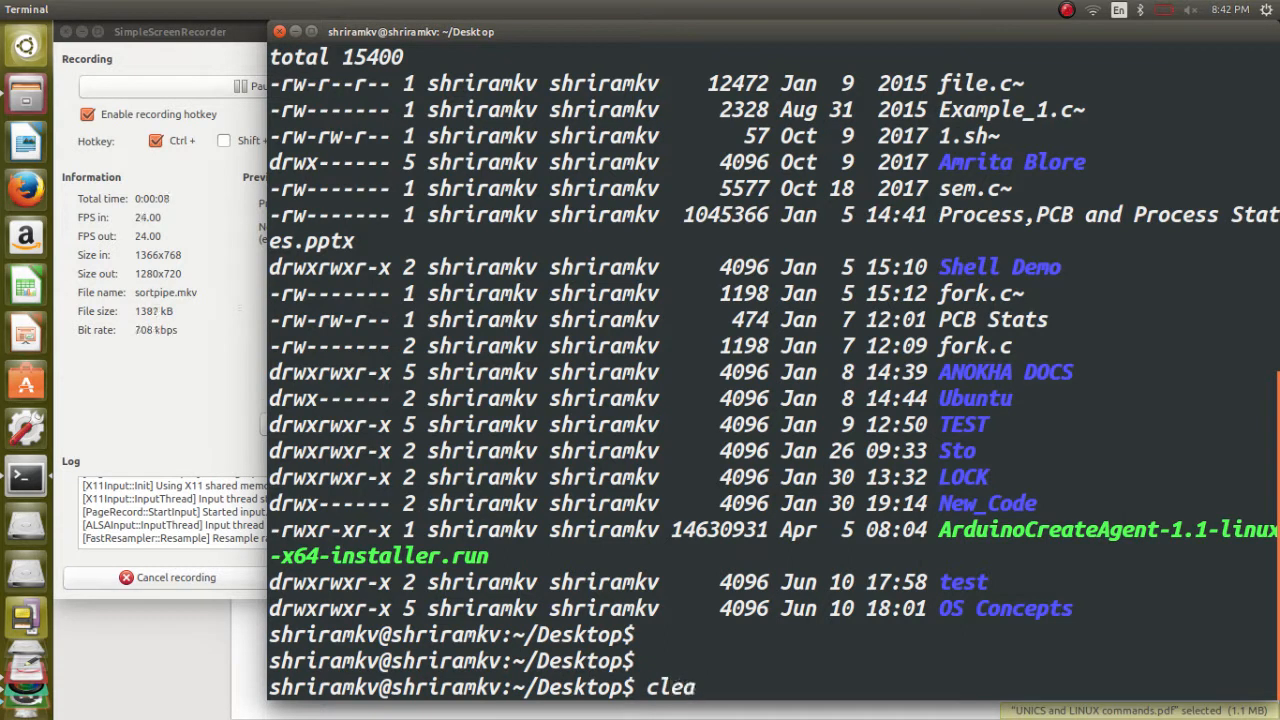
pyautogui.write('r')
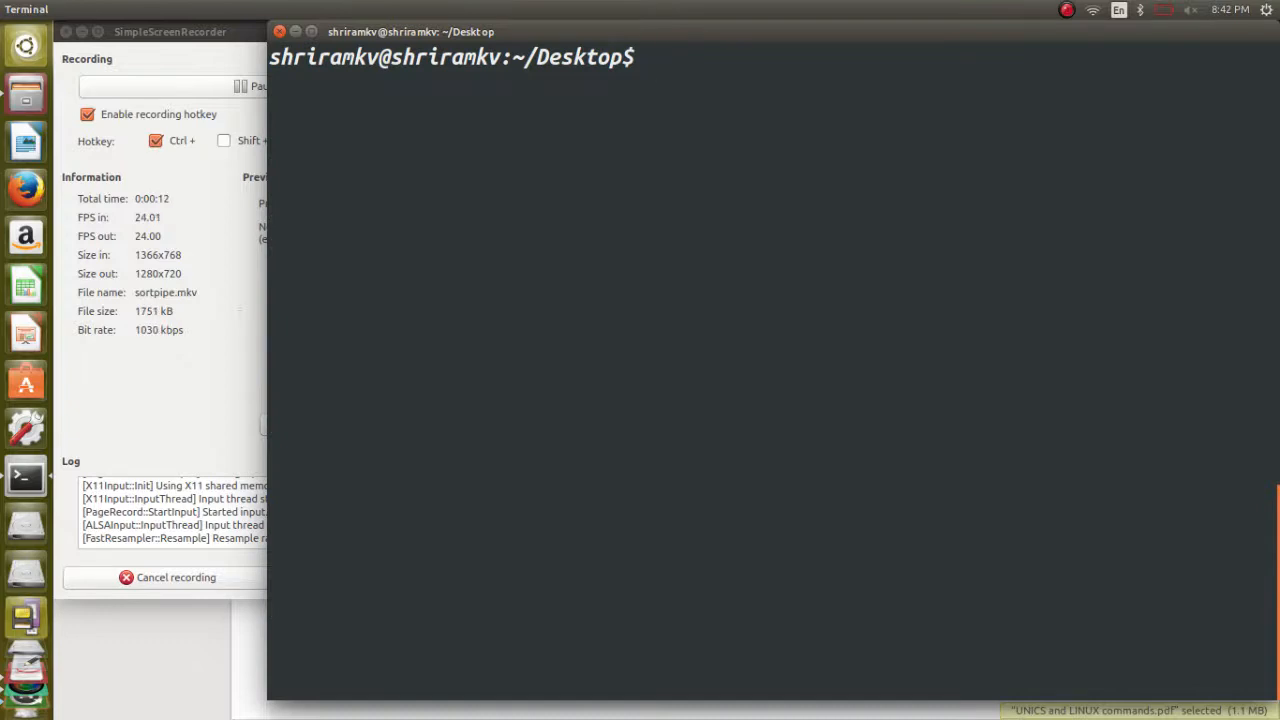
# - Launch gedit on test.txt from the command line
pyautogui.write('gedit')
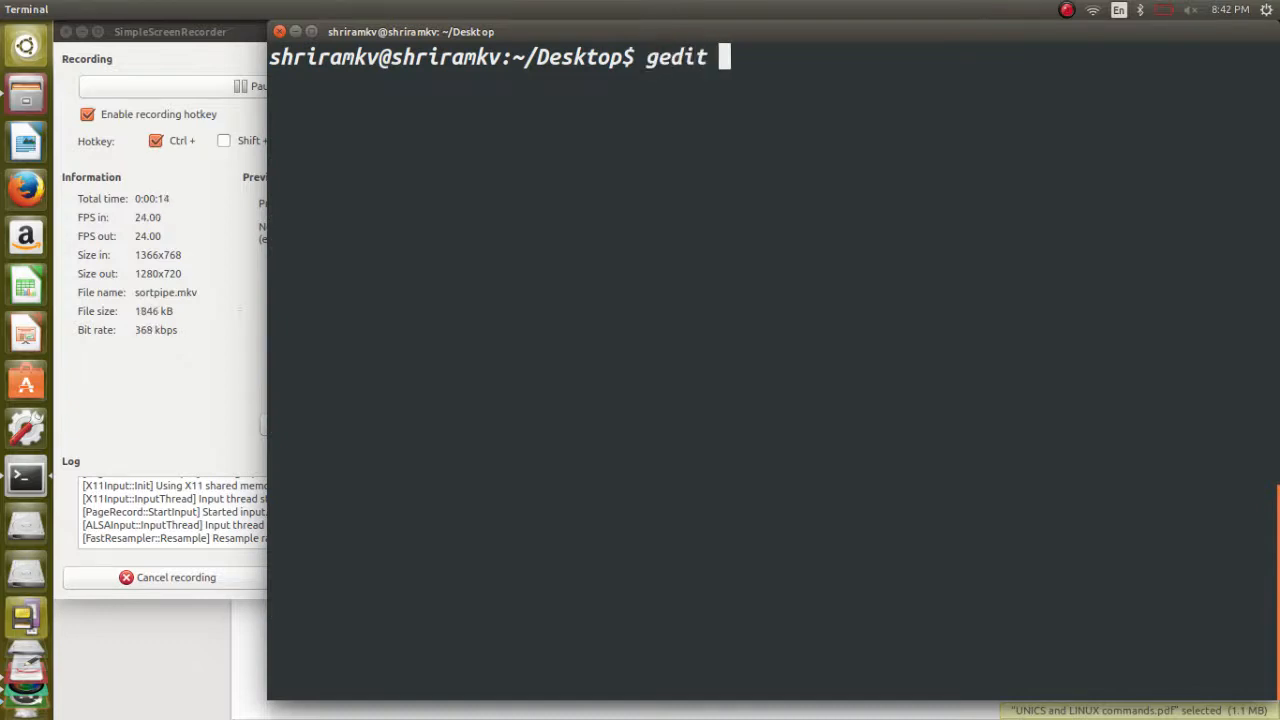
pyautogui.write('test.')
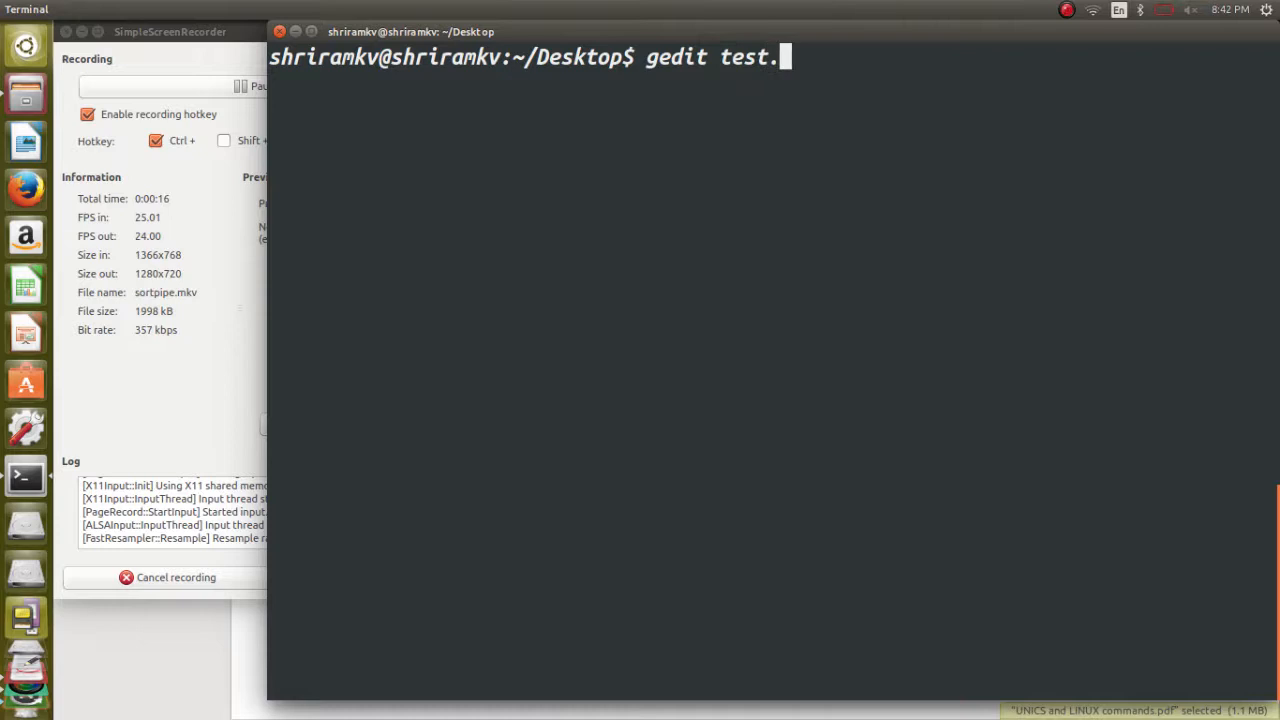
pyautogui.write('txt')
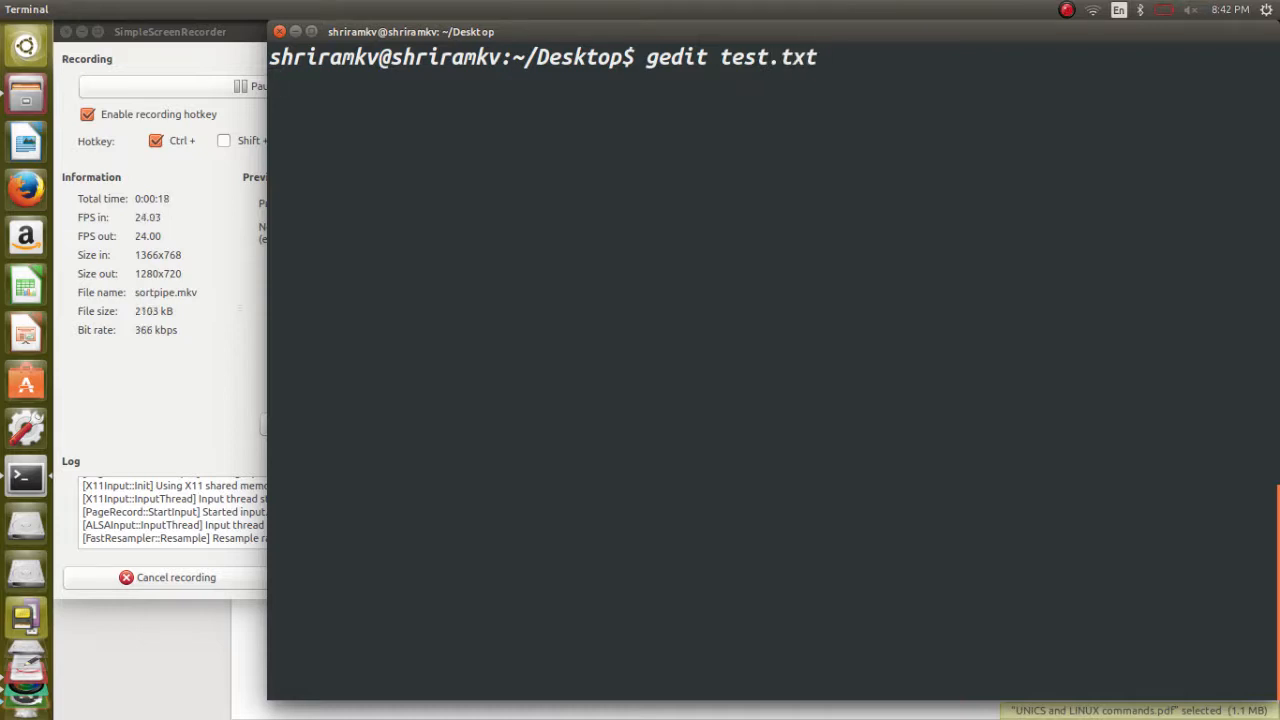
pyautogui.press('Return')
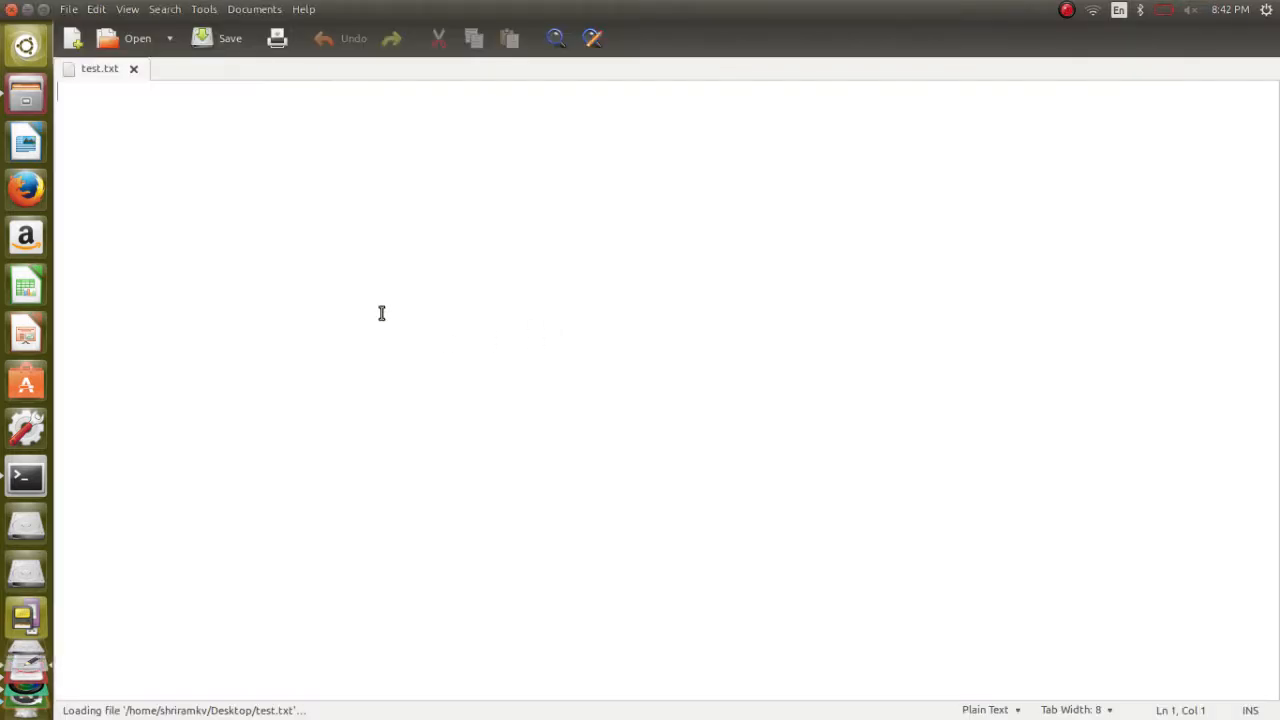
# - Fill test.txt with lines of random letters such as 'lkjsldkjslds' and 'wyeywuiey'
pyautogui.scroll(-3)
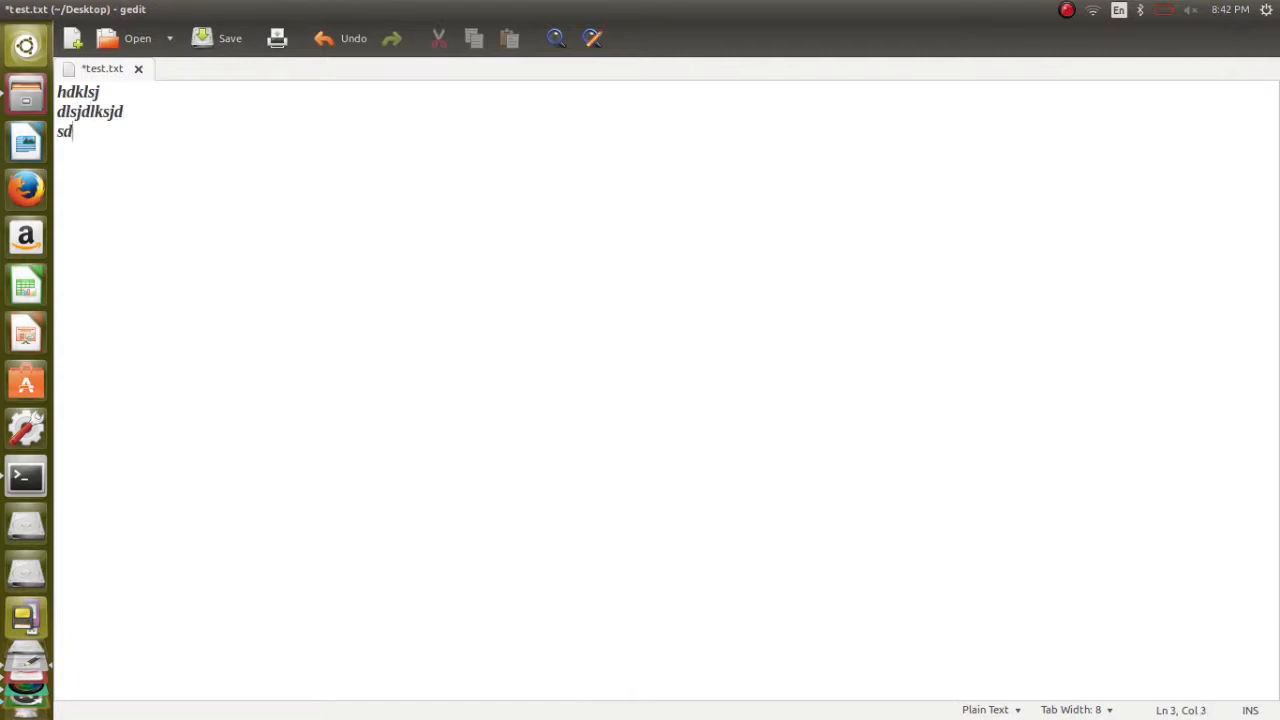
pyautogui.write('lkjsldkjslds')
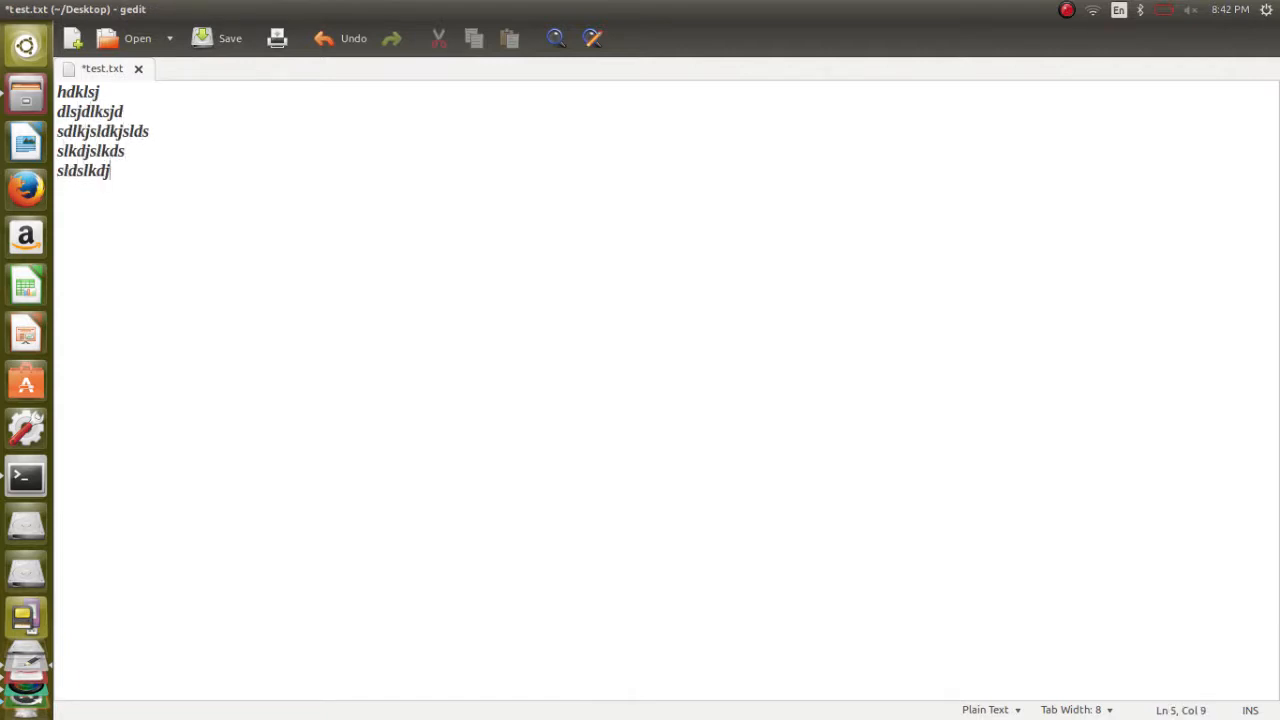
pyautogui.write('wyeywuiey')
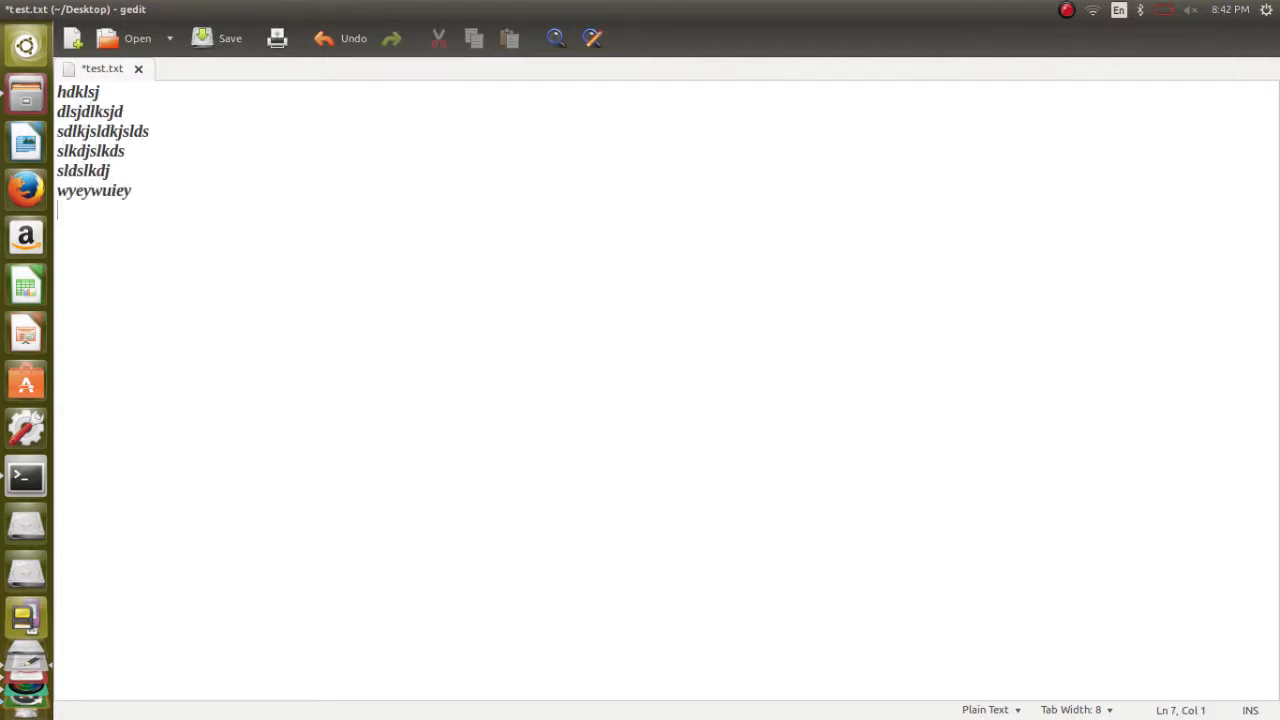
pyautogui.write('[o[o[p')
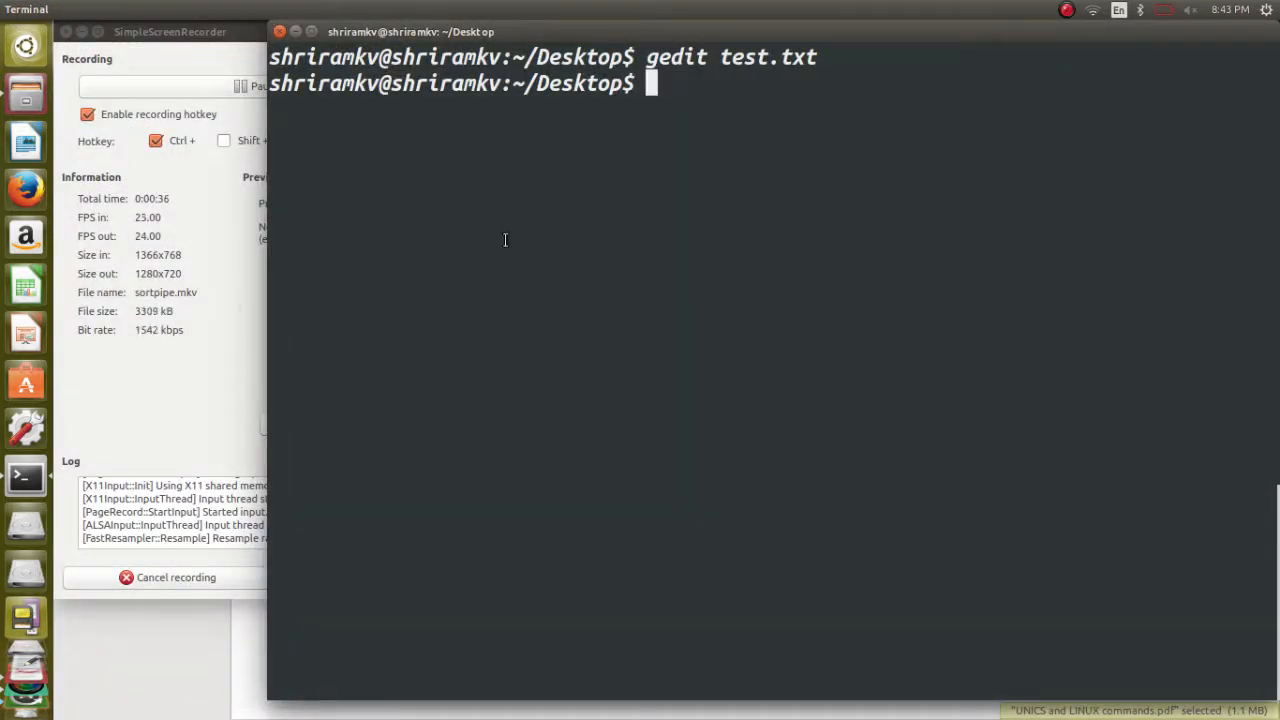
# - Run sort test.txt to print its lines alphabetically, then clear the screen
pyautogui.write('sort test.txt')
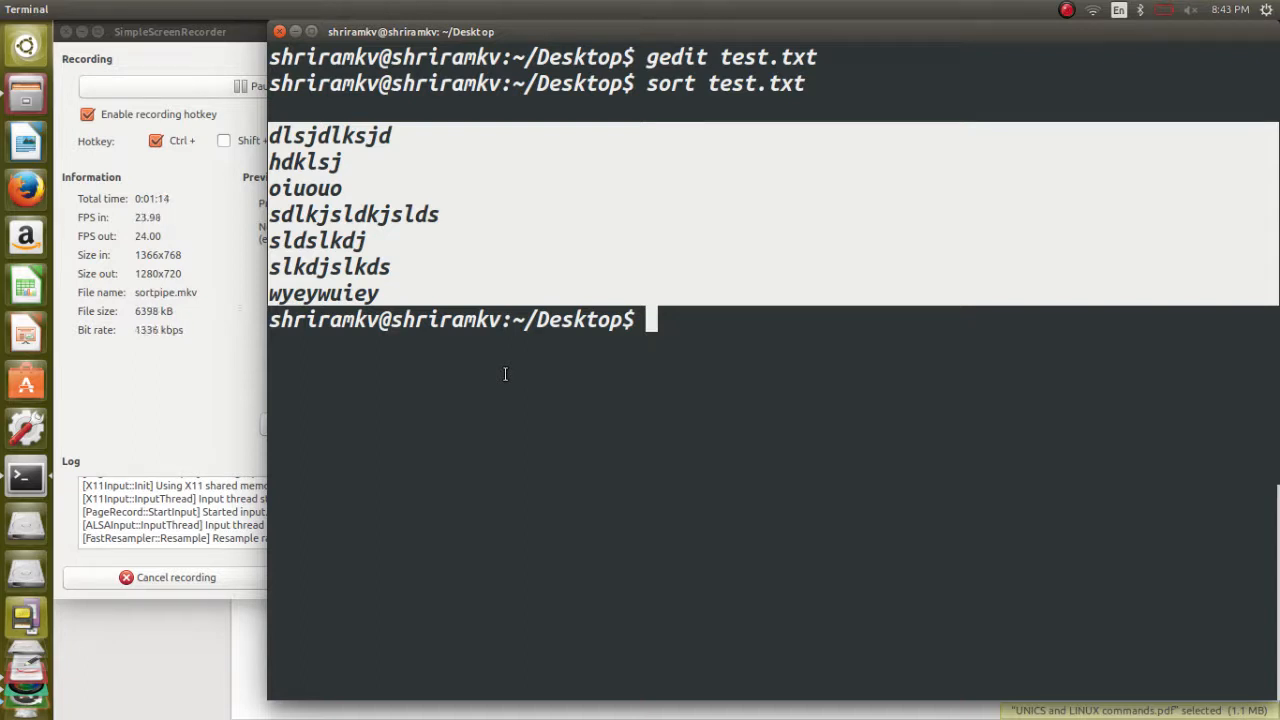
pyautogui.write('clea')
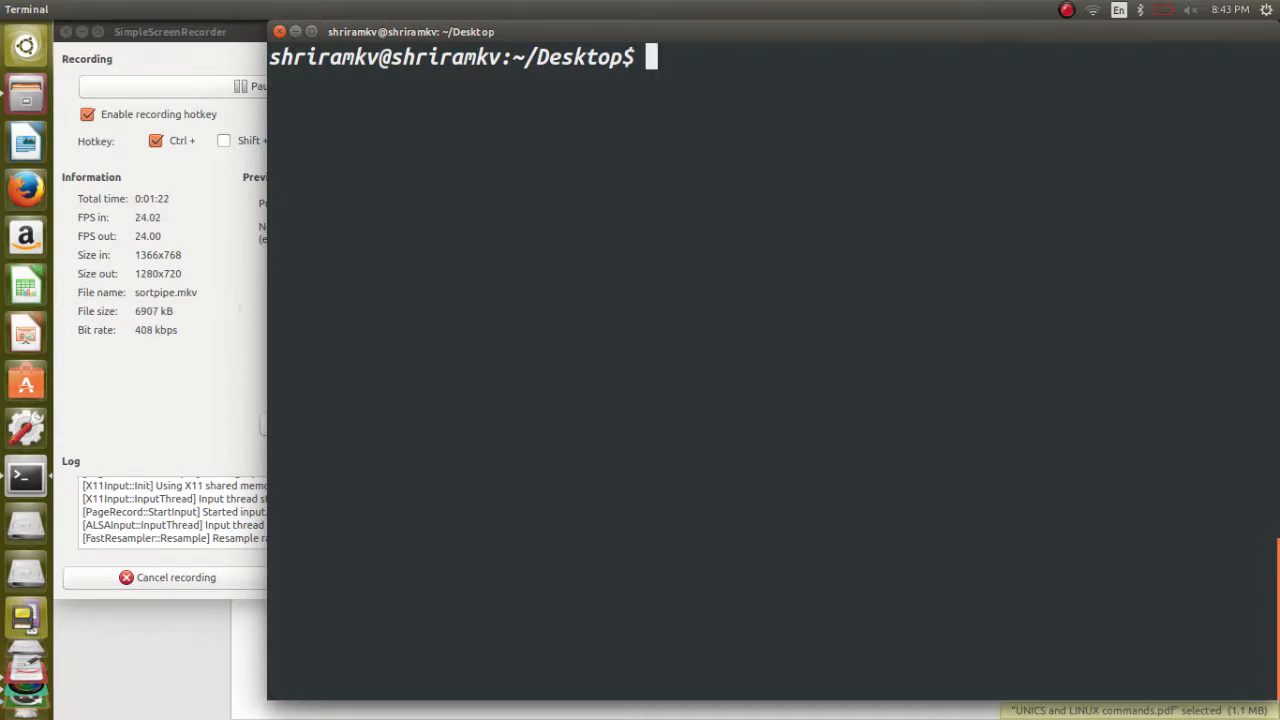
# - Compose the pipeline ls -lrt | sort and trim it to ls | sort without running it
pyautogui.write('l')
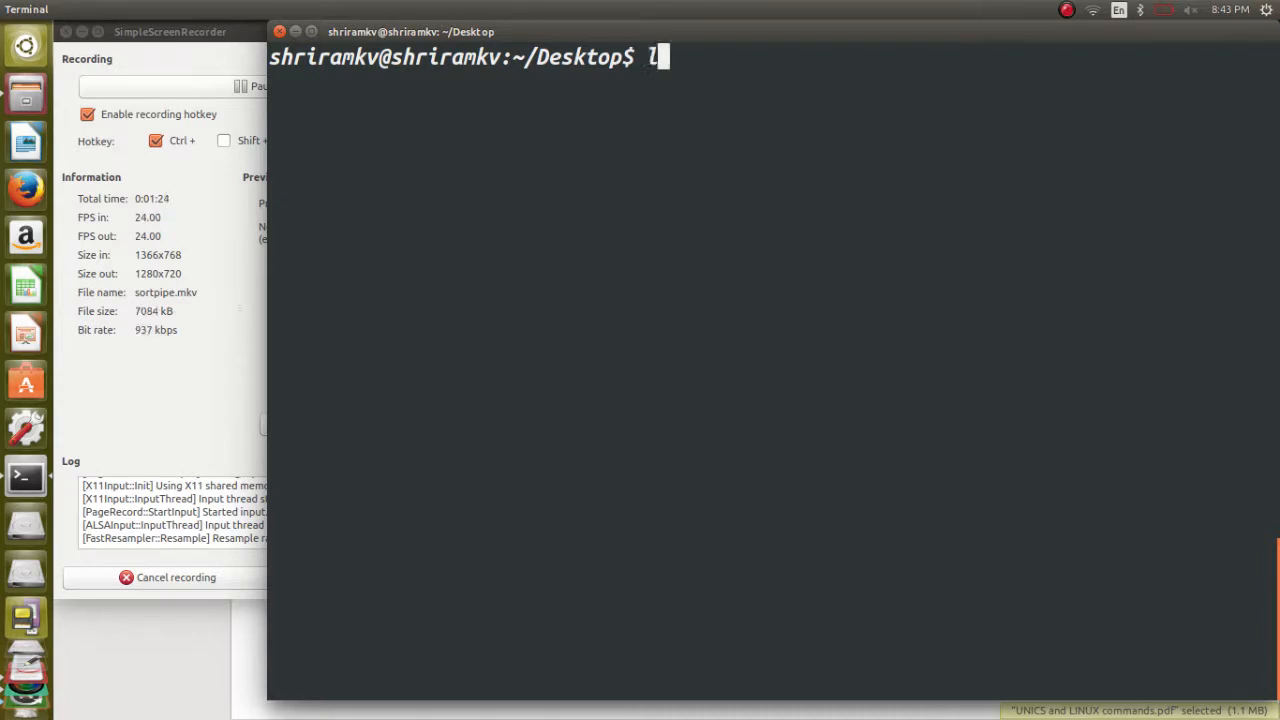
pyautogui.write('s -lrt')
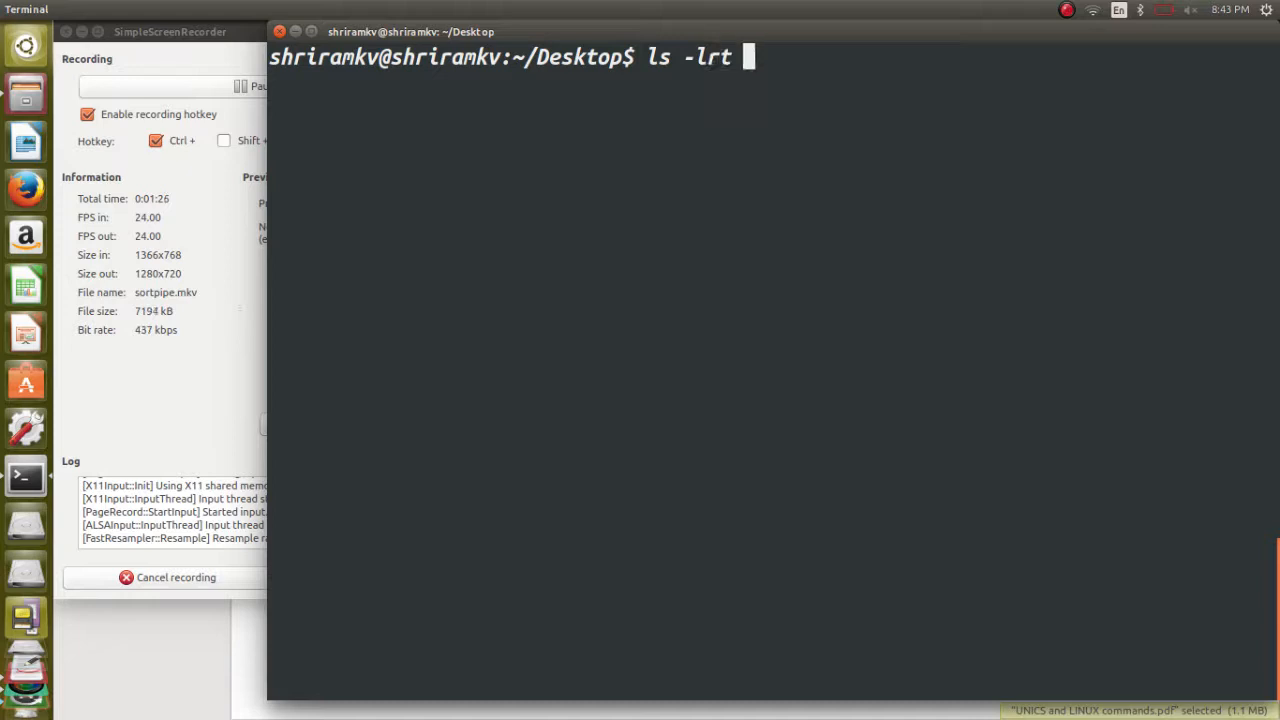
pyautogui.write('|')
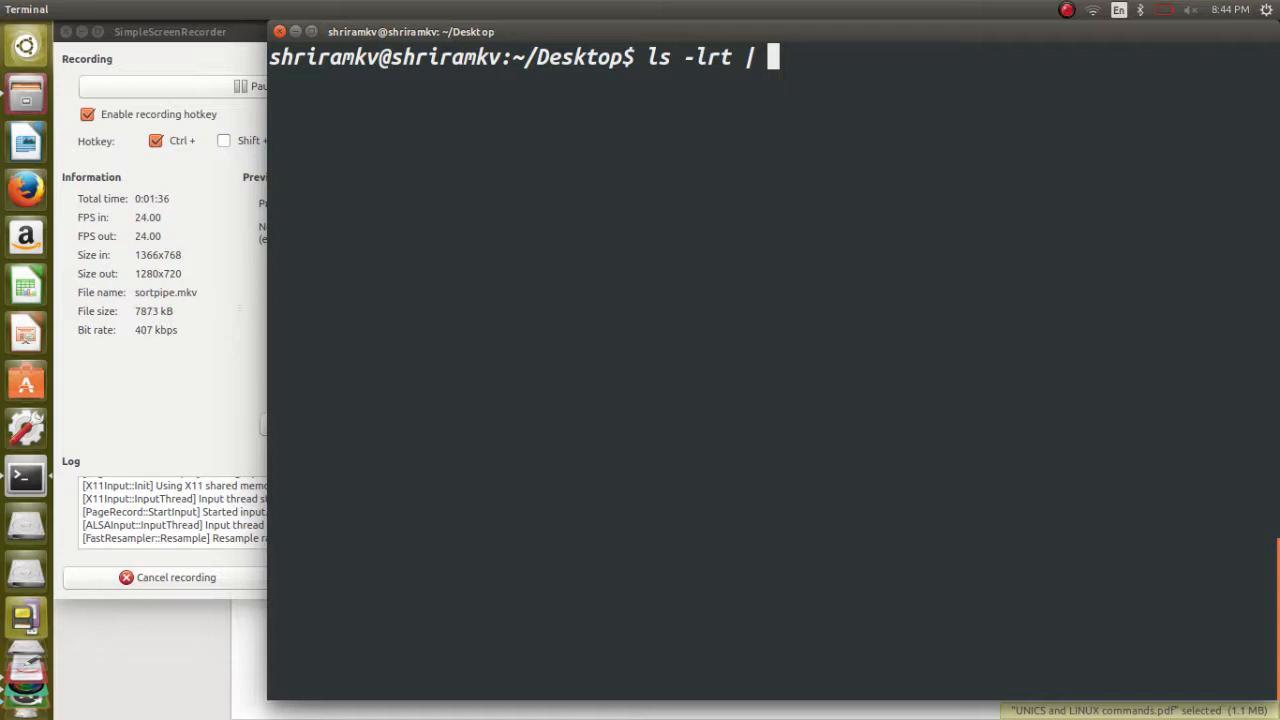
pyautogui.write('sort')
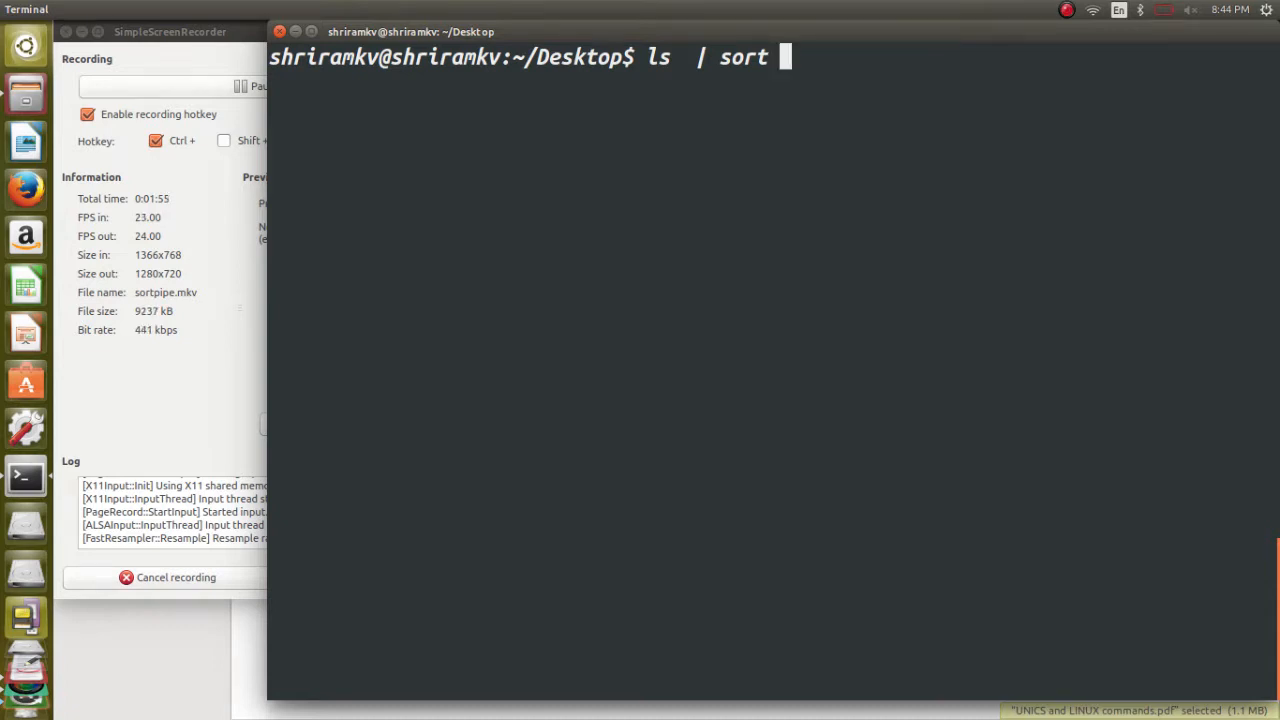
# - Run ls | sort to print the Desktop's file names in sorted order
pyautogui.press('Return')
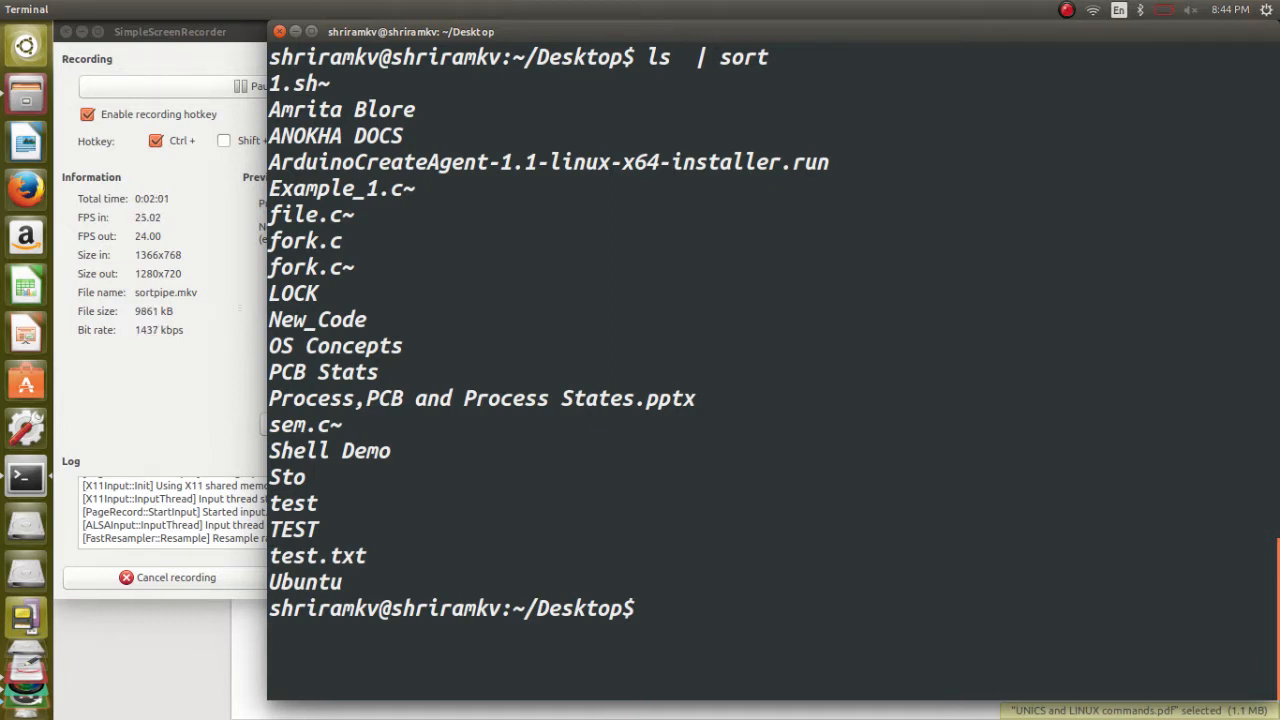
pyautogui.write('/')
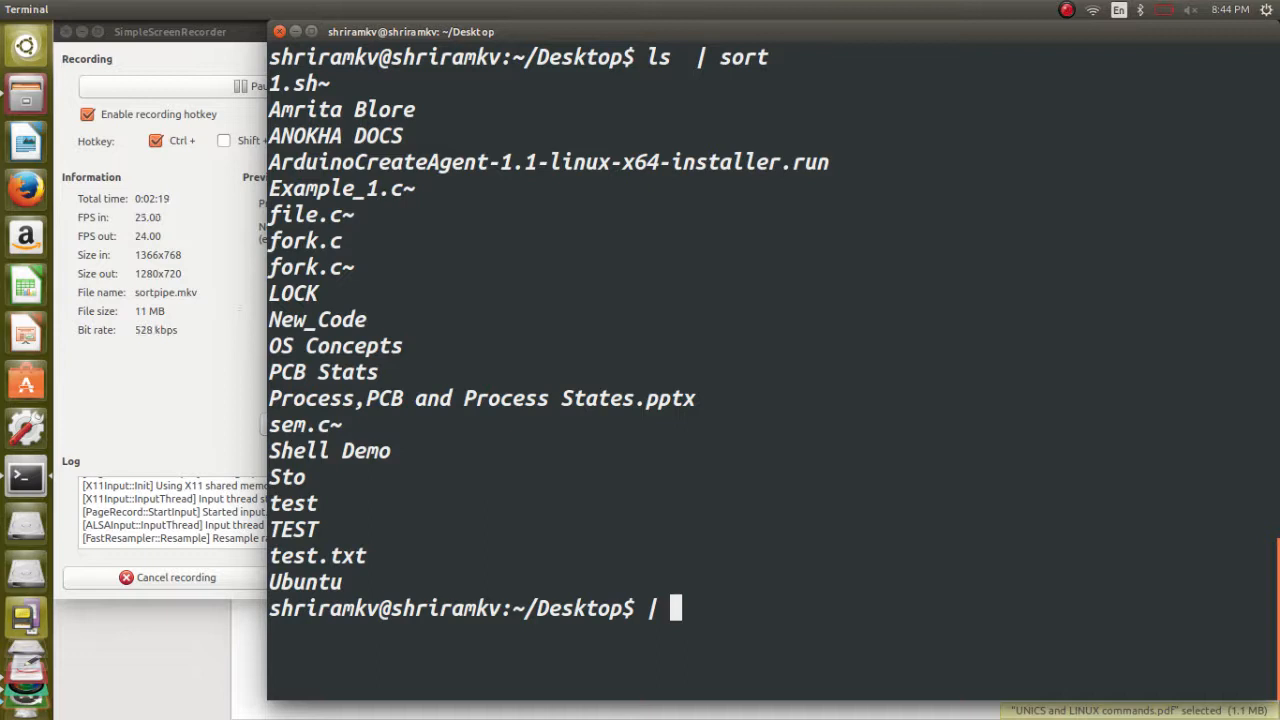
# - Remove the stray character and clear the screen to an empty prompt
pyautogui.press('BackSpace')
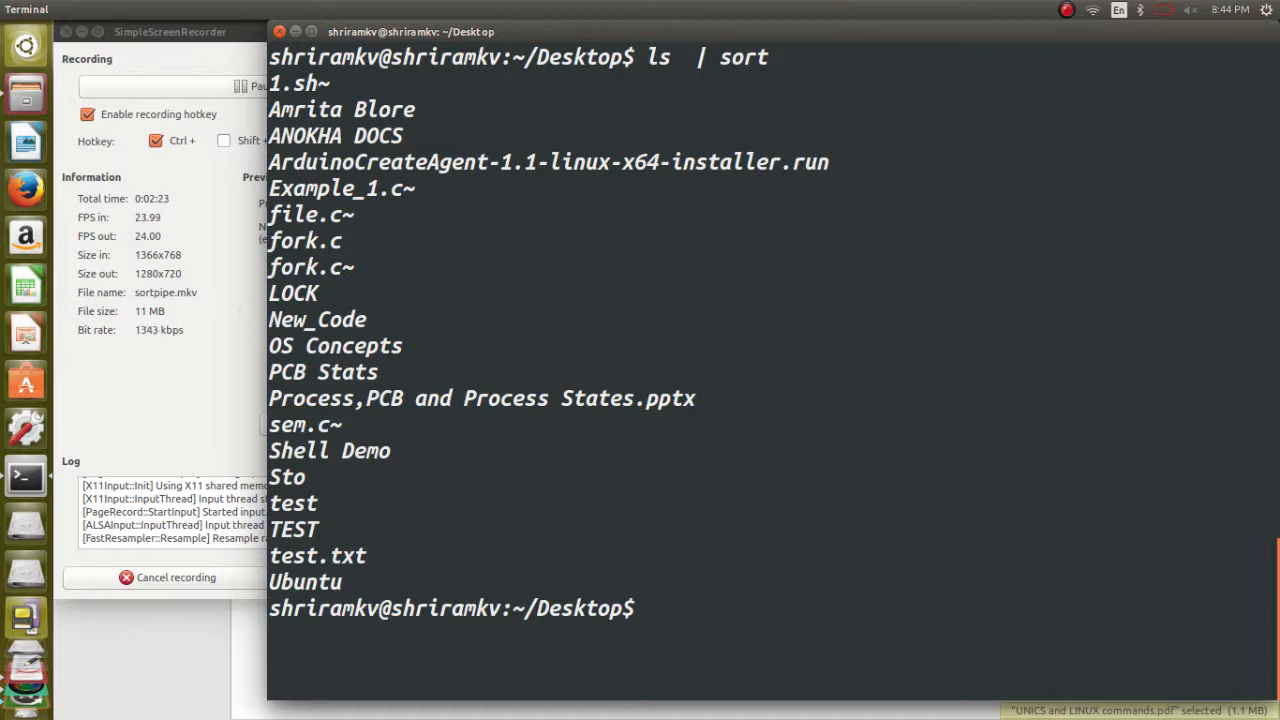
pyautogui.write('clea')
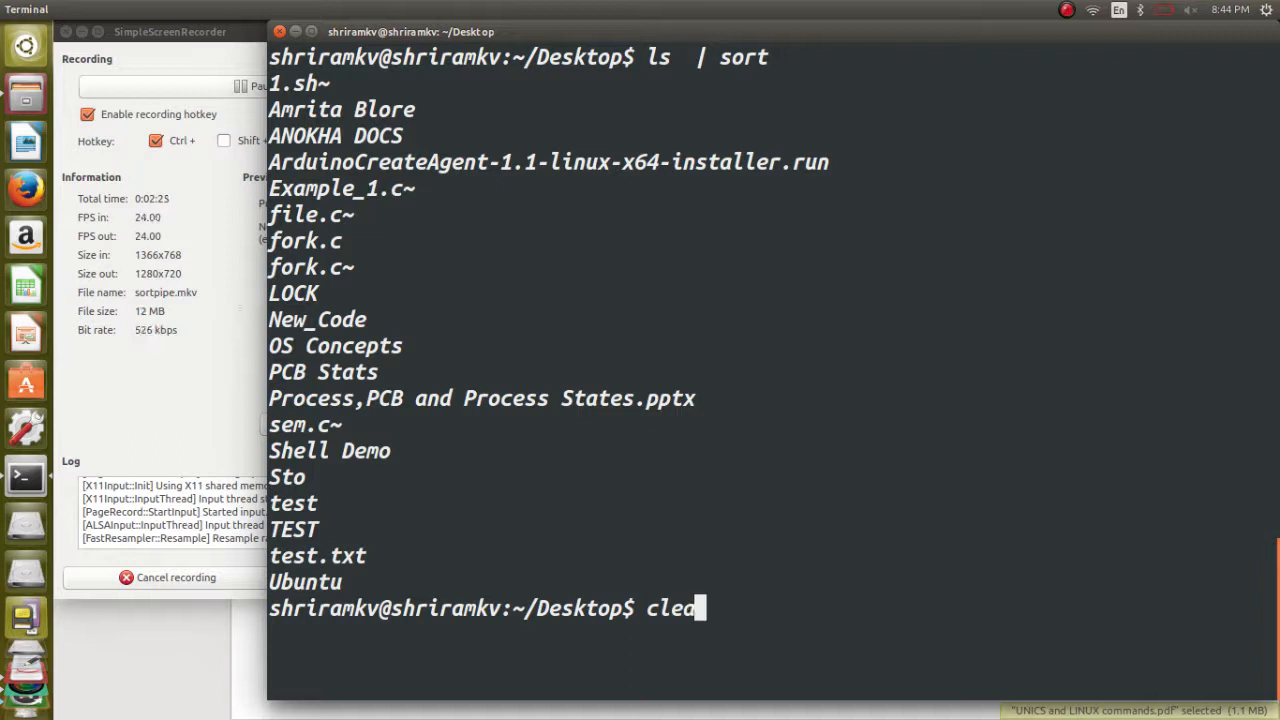
pyautogui.press('Return')
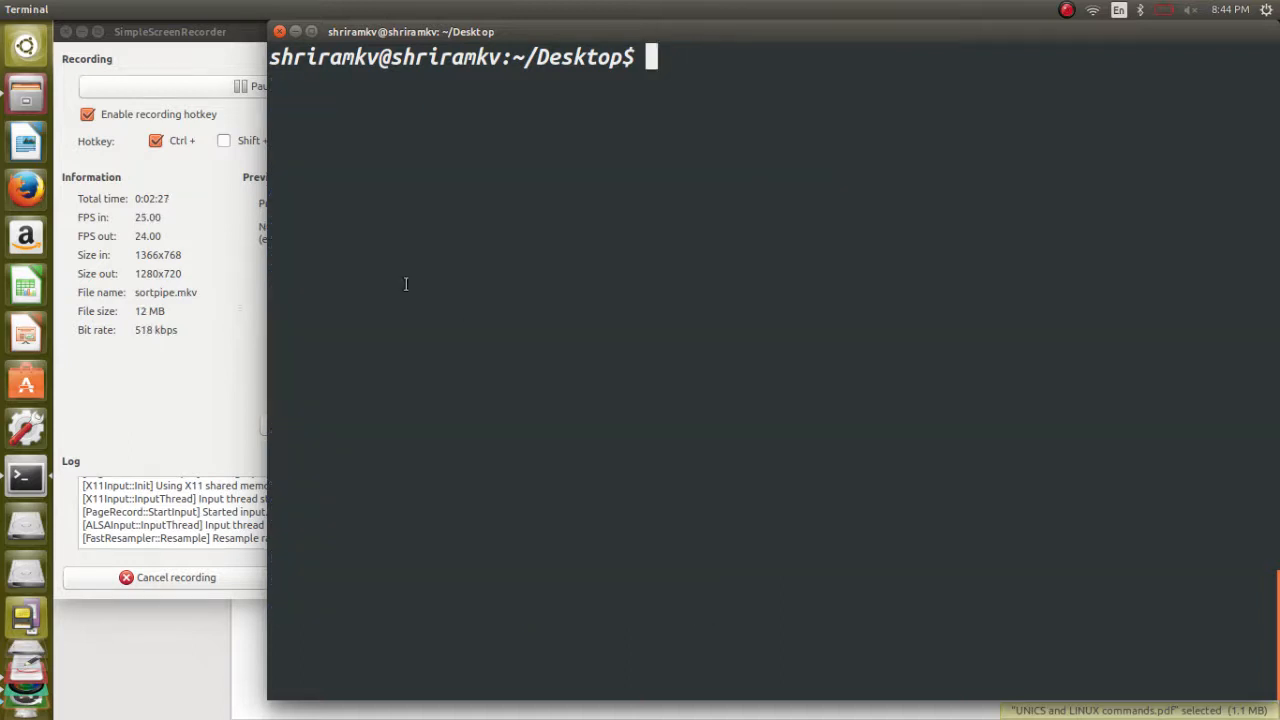